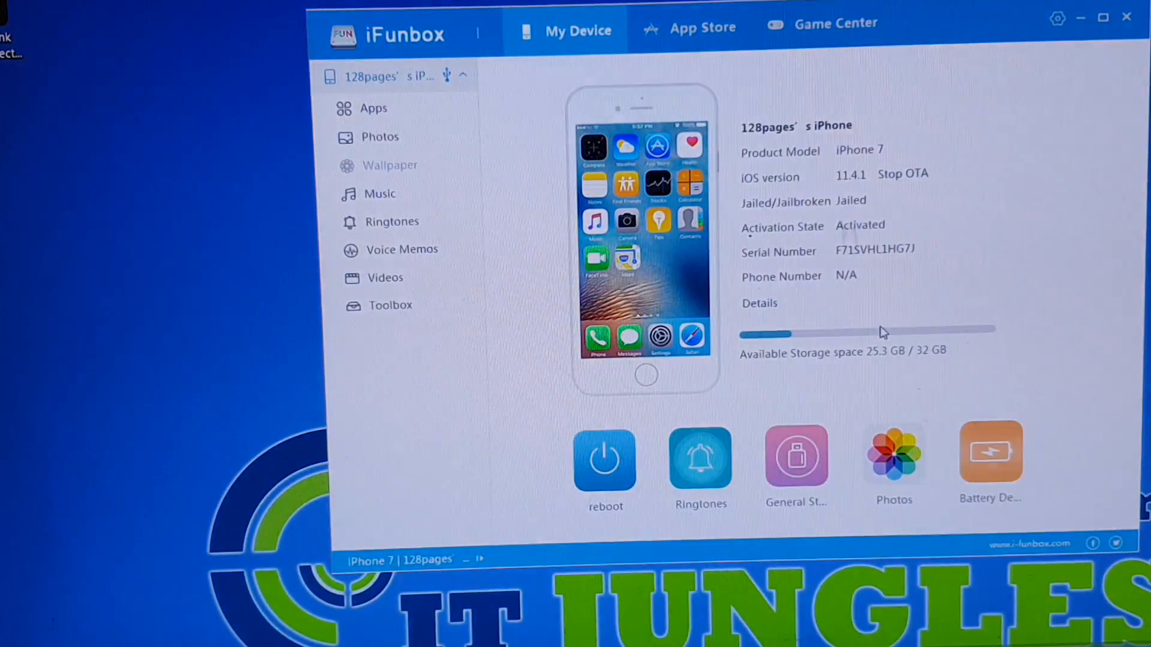
mouse_move(800, 226)
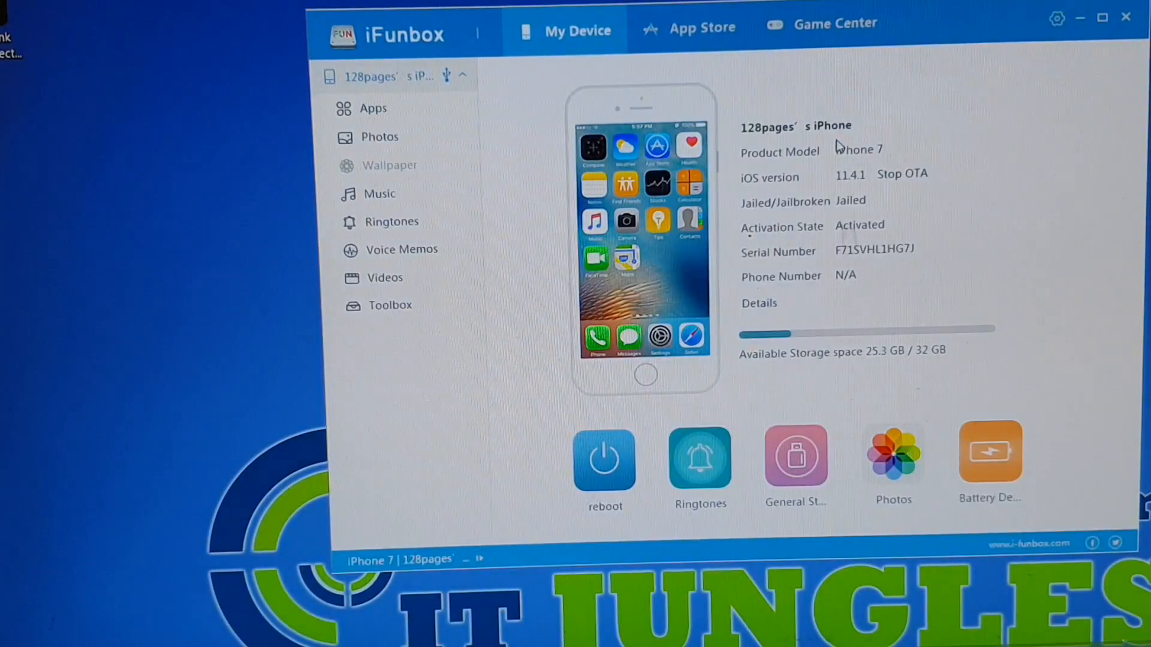
mouse_move(972, 65)
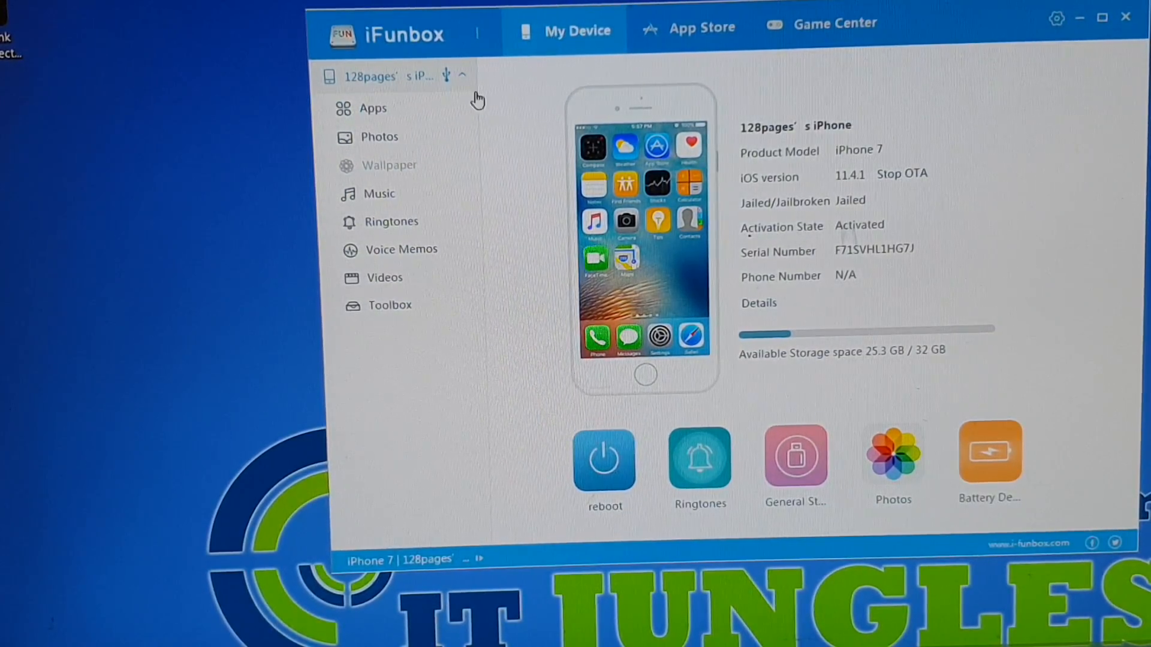
Step: Open Music under My Device in iFunbox to list the old iPhone's 14 tracks
click(379, 193)
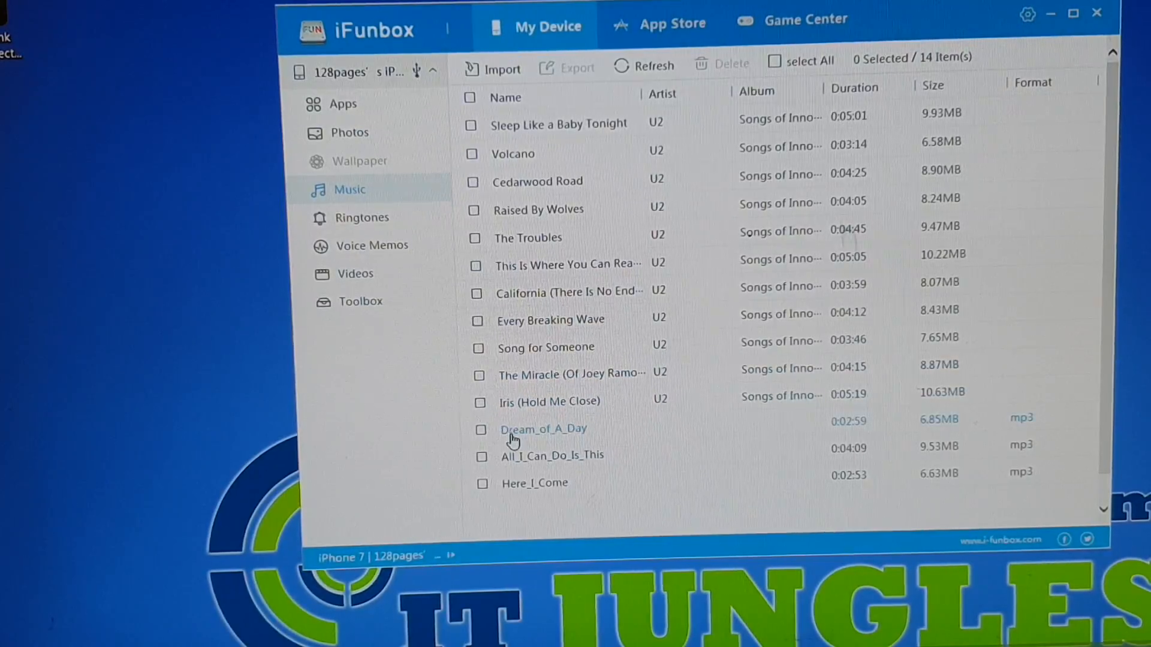
Step: Check the three mp3 tracks and export them, saving into the computer's music folder
click(482, 483)
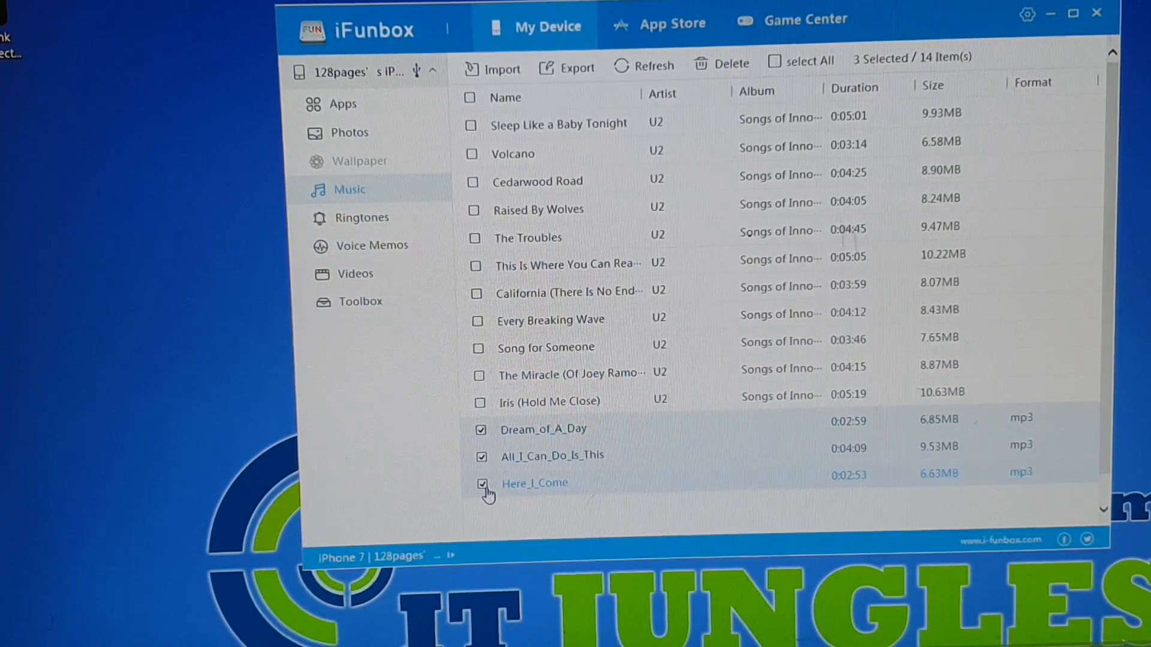
mouse_move(540, 460)
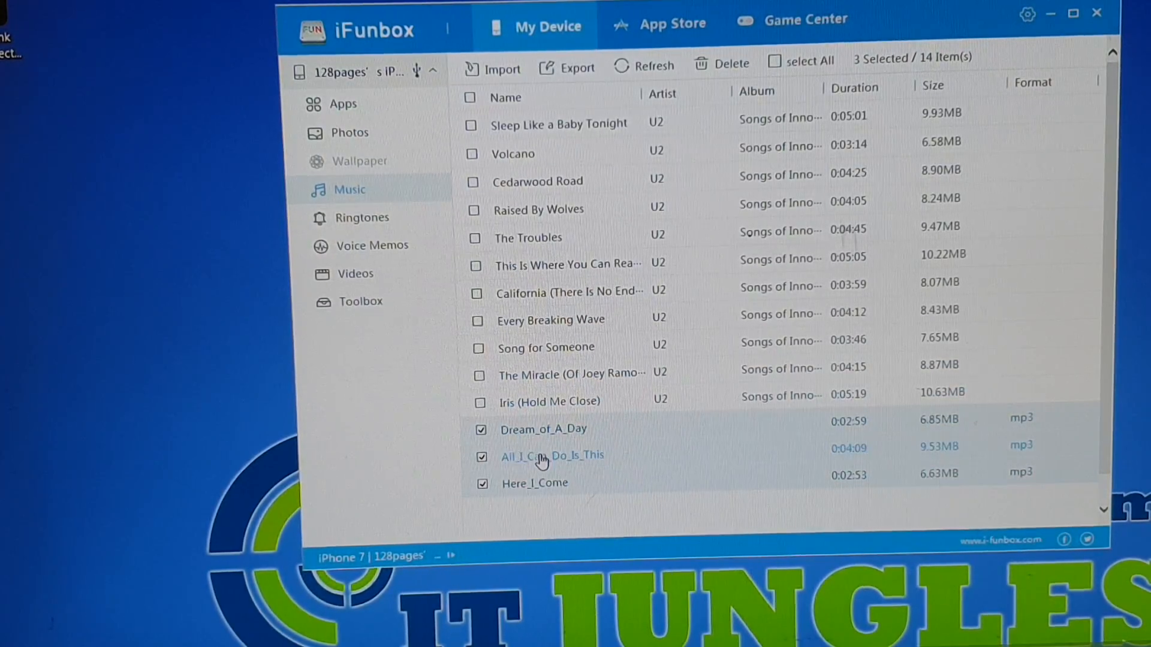
mouse_move(536, 446)
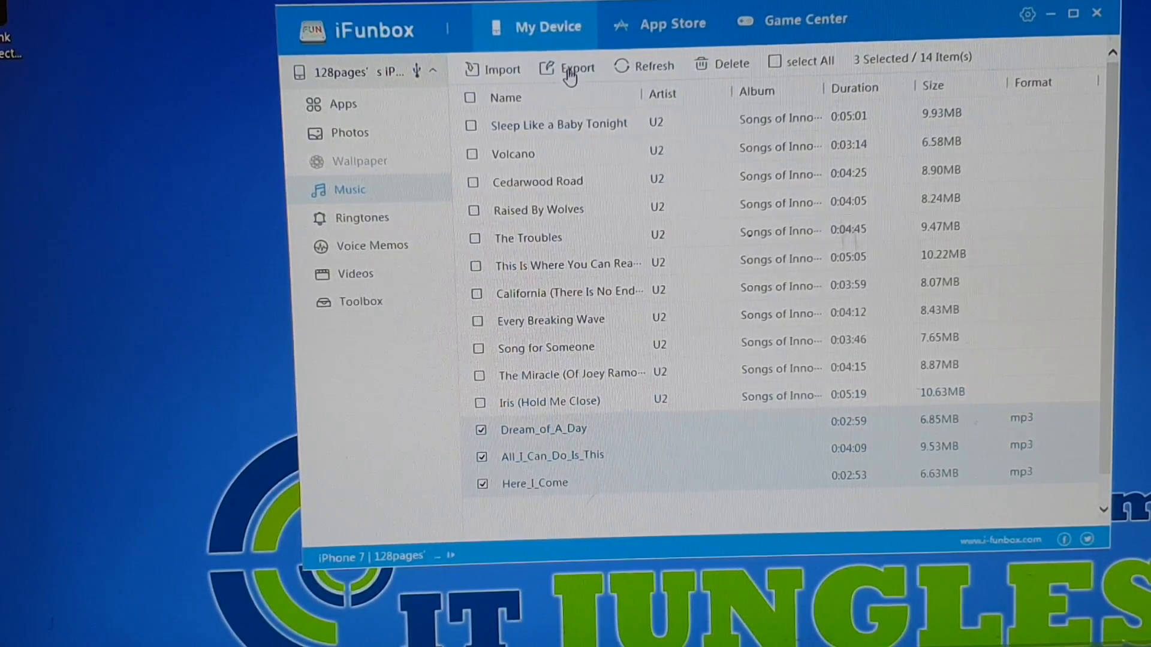
click(576, 67)
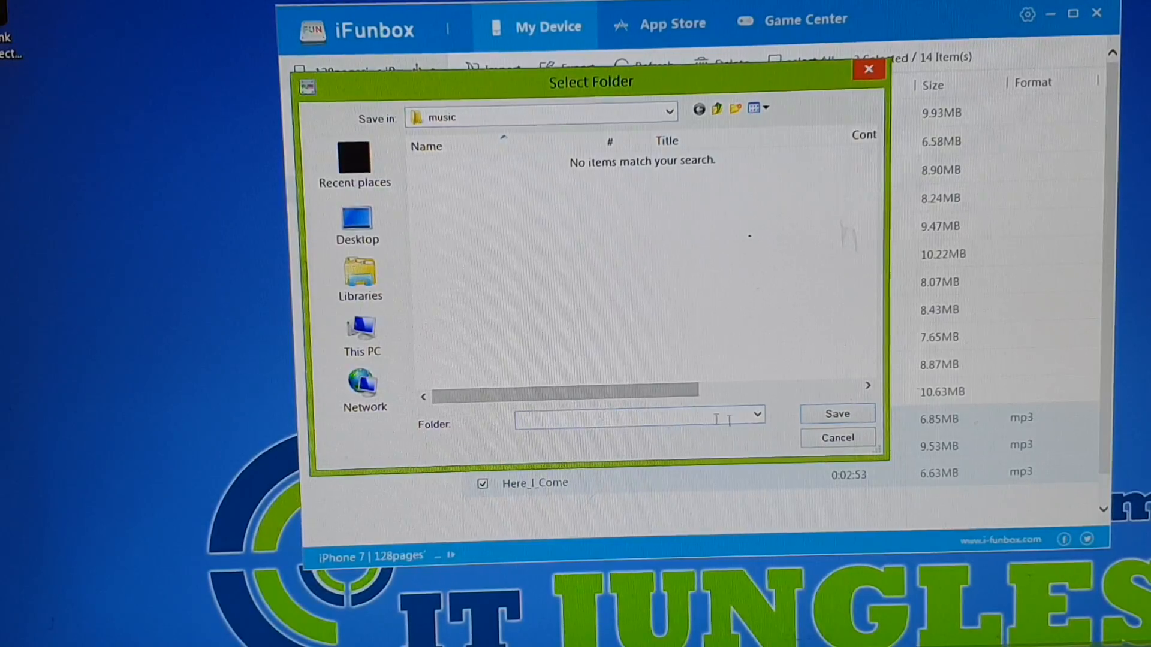
click(836, 413)
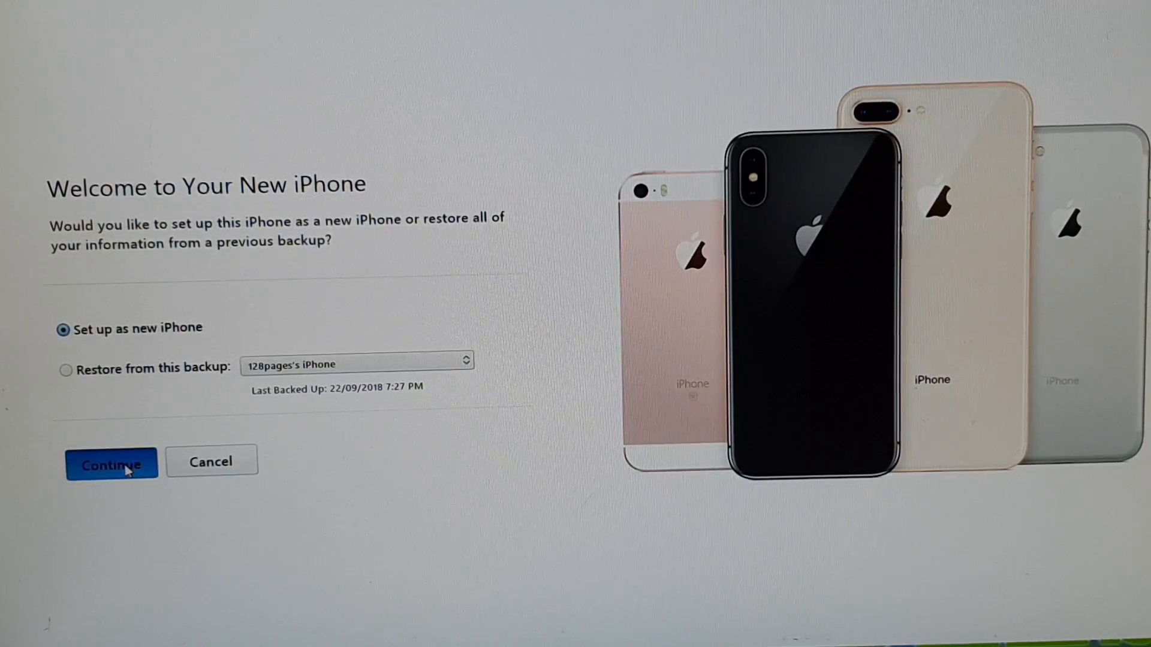
Step: Continue as a new iPhone, get started, then view Music under On My Device
click(111, 465)
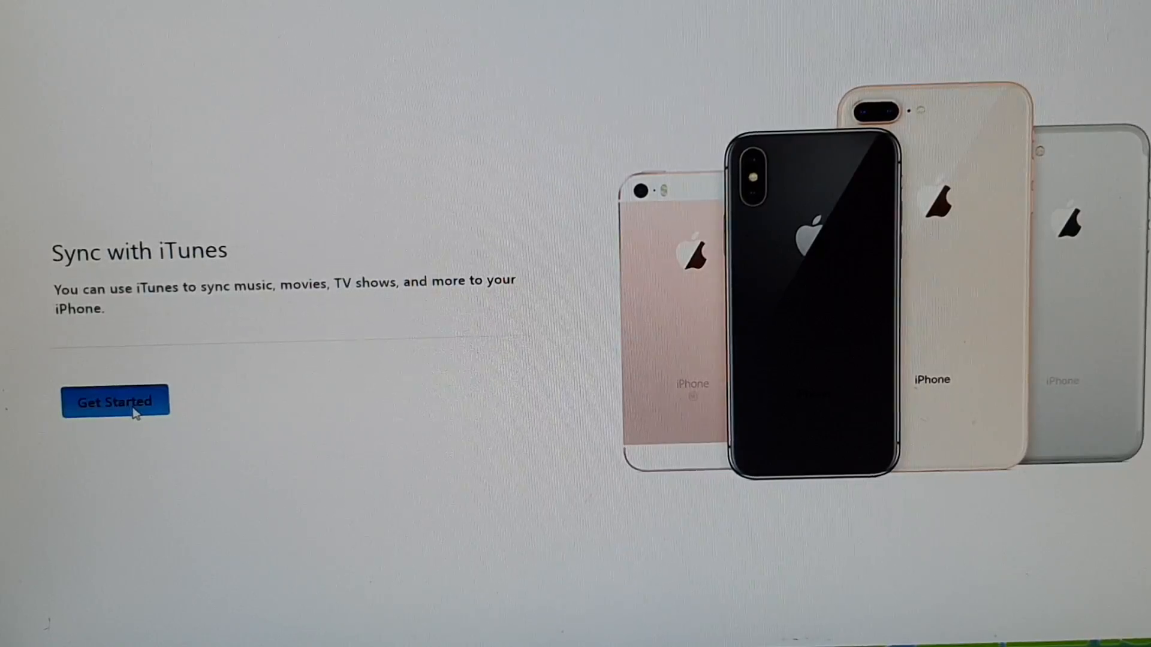
click(114, 402)
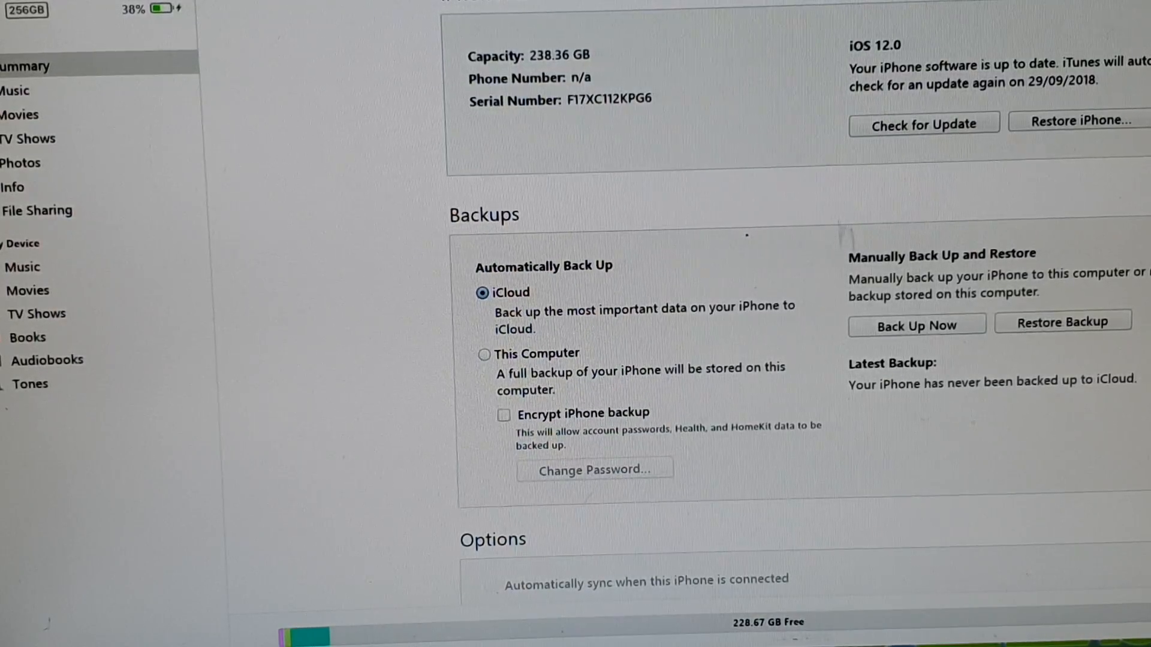
mouse_move(65, 242)
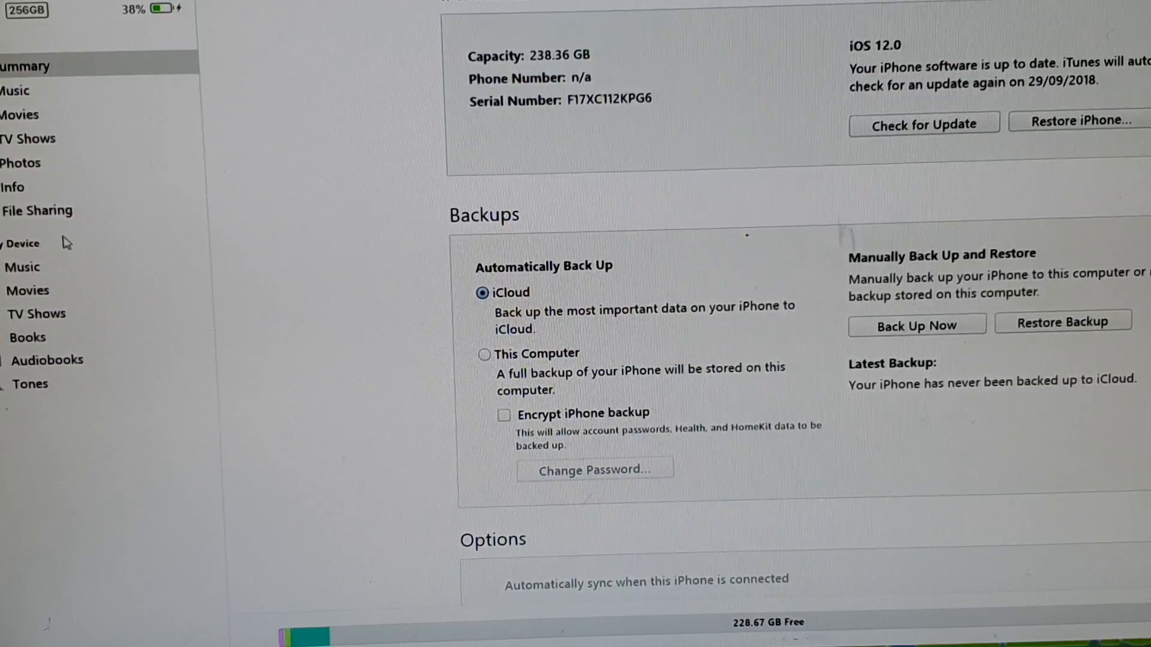
click(23, 266)
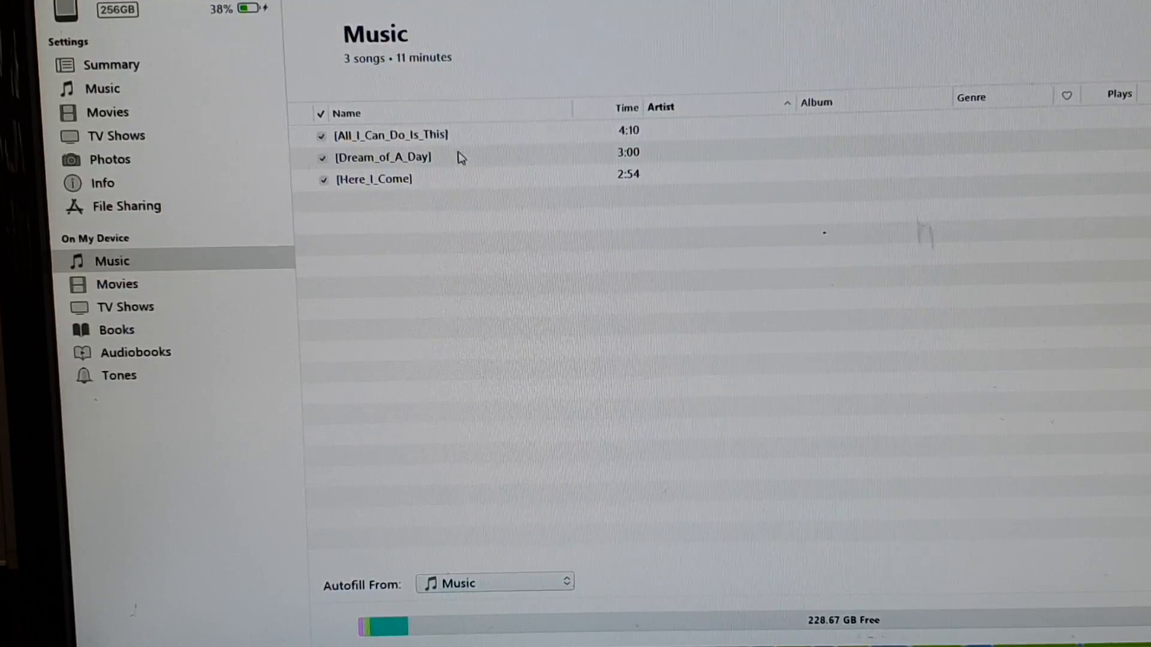
mouse_move(492, 182)
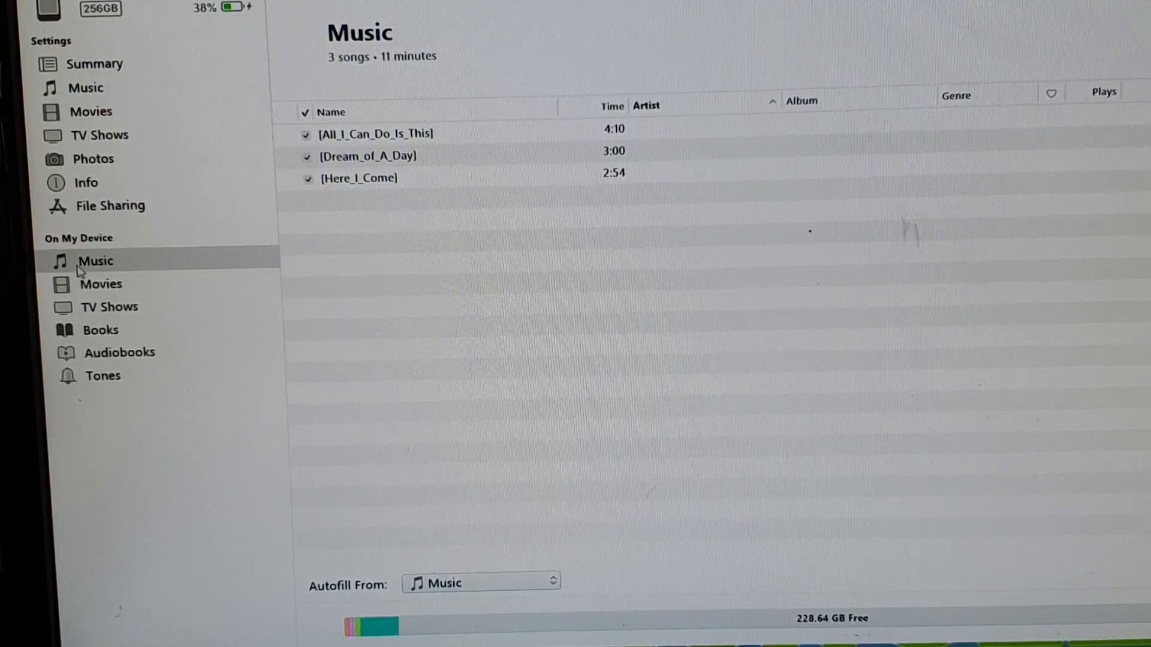
mouse_move(173, 223)
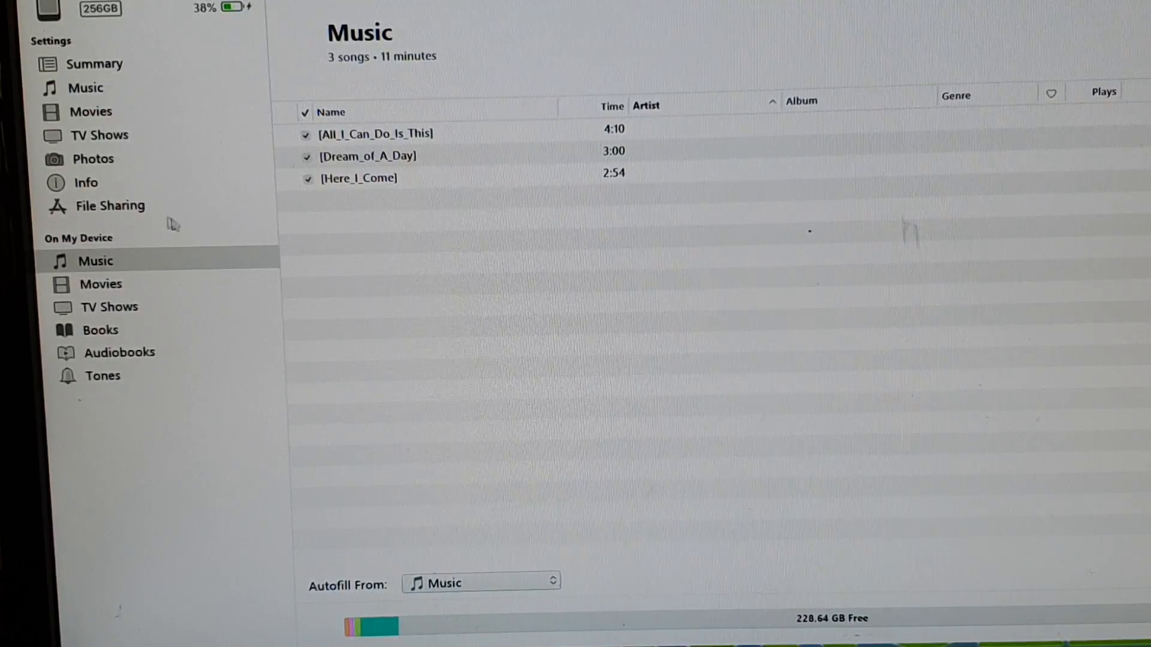
mouse_move(386, 229)
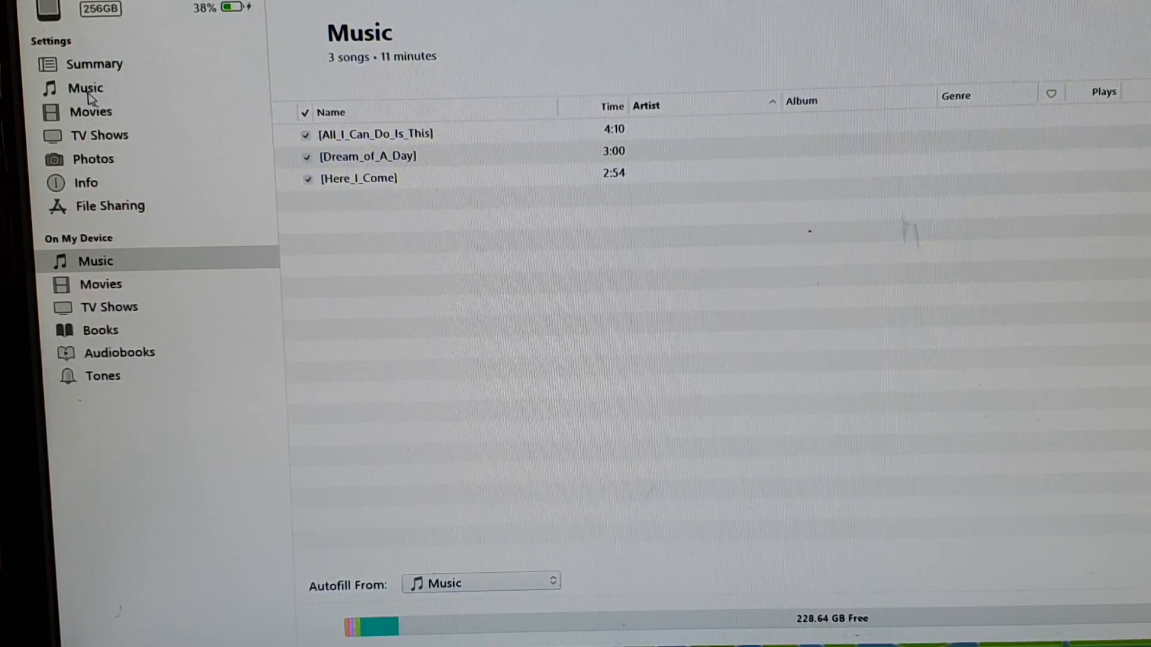
Step: Enable entire-library music sync with Remove and Sync, then review the phone's music
click(86, 87)
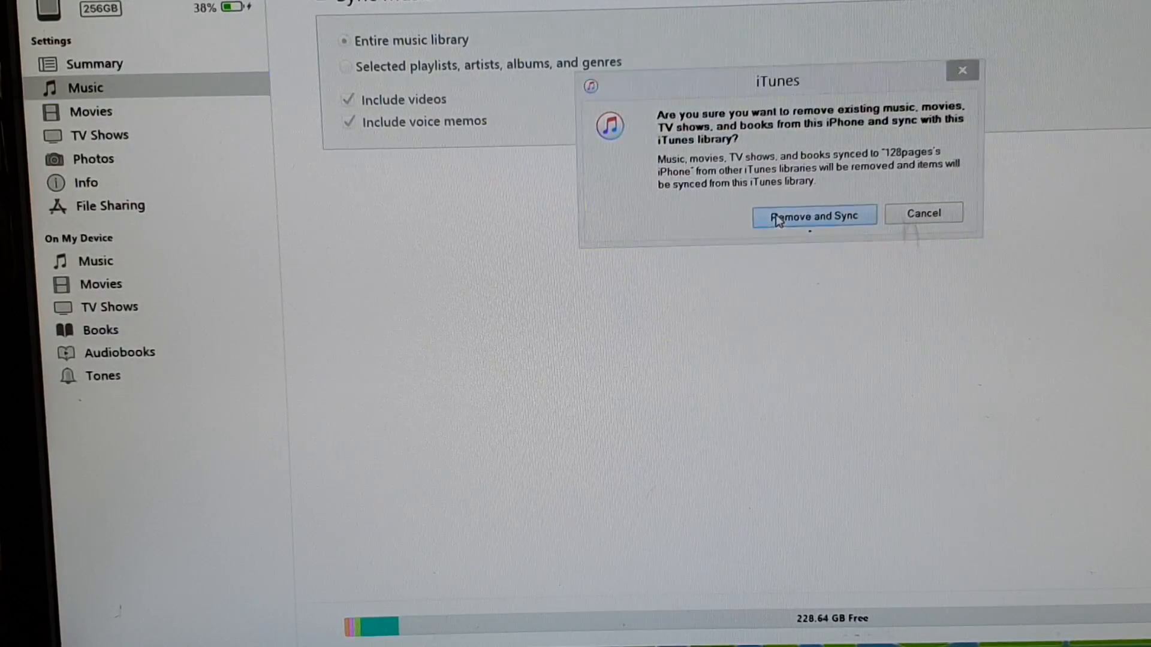
click(813, 216)
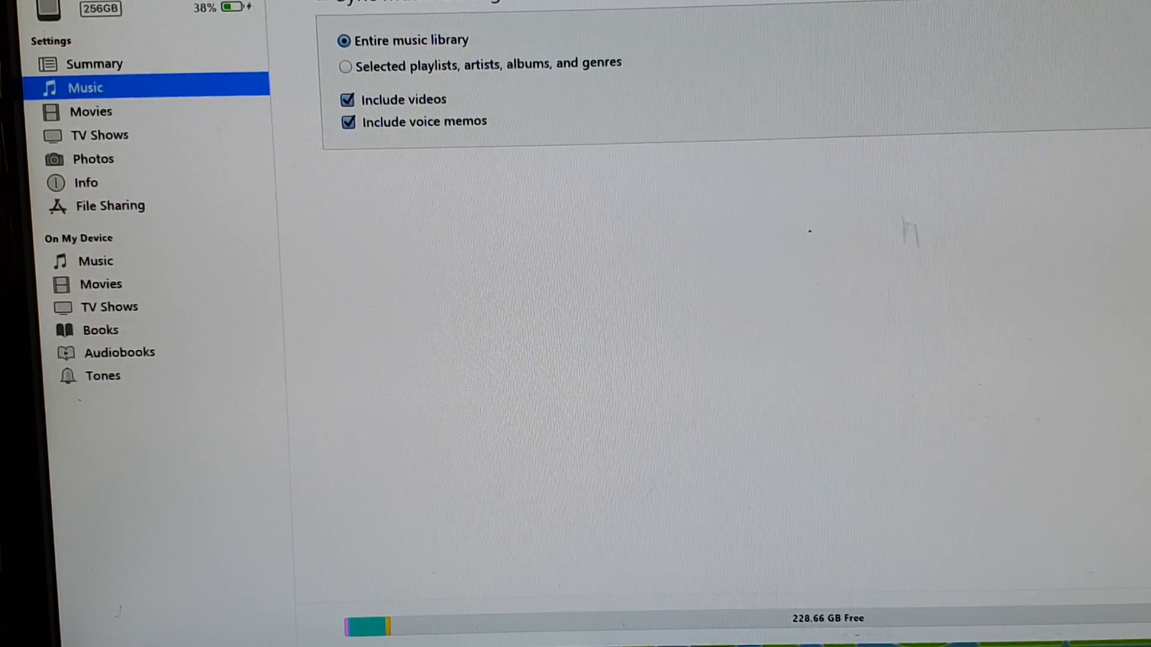
click(95, 260)
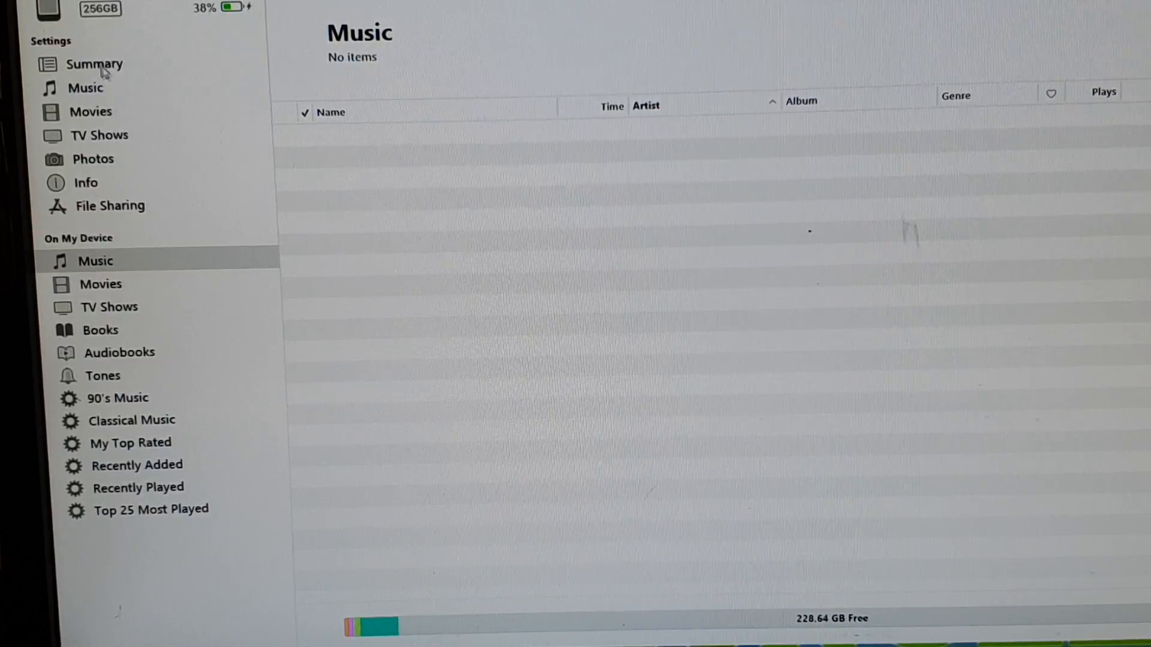
click(85, 87)
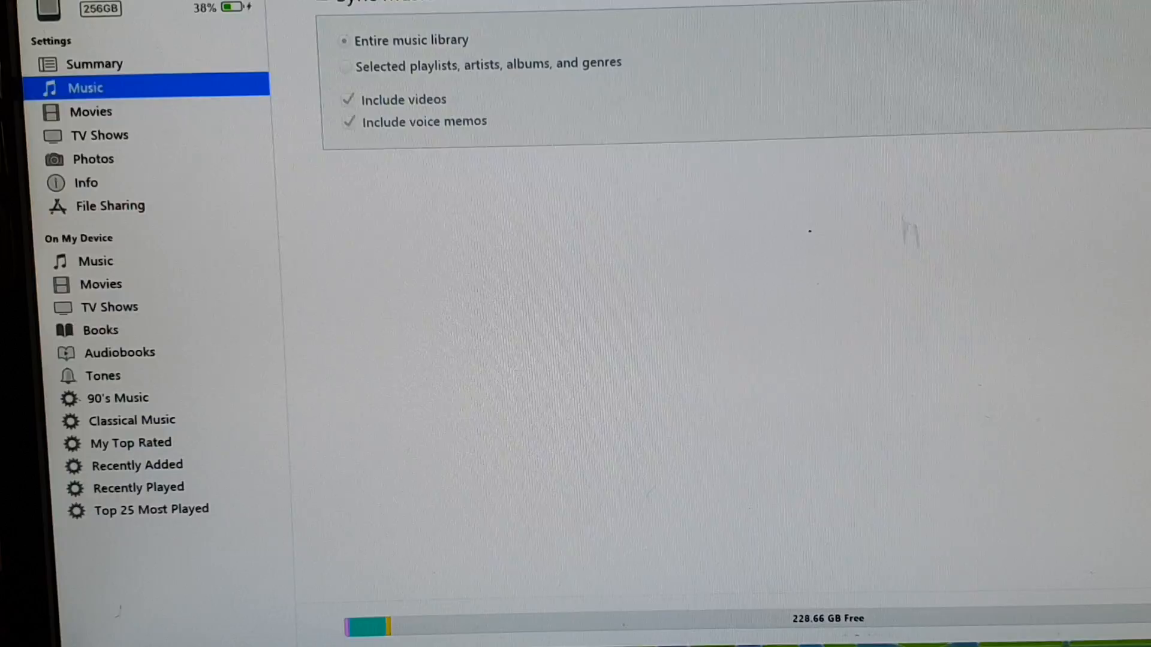
Step: Check the phone's music, then tick Sync Music in the music sync settings
click(94, 260)
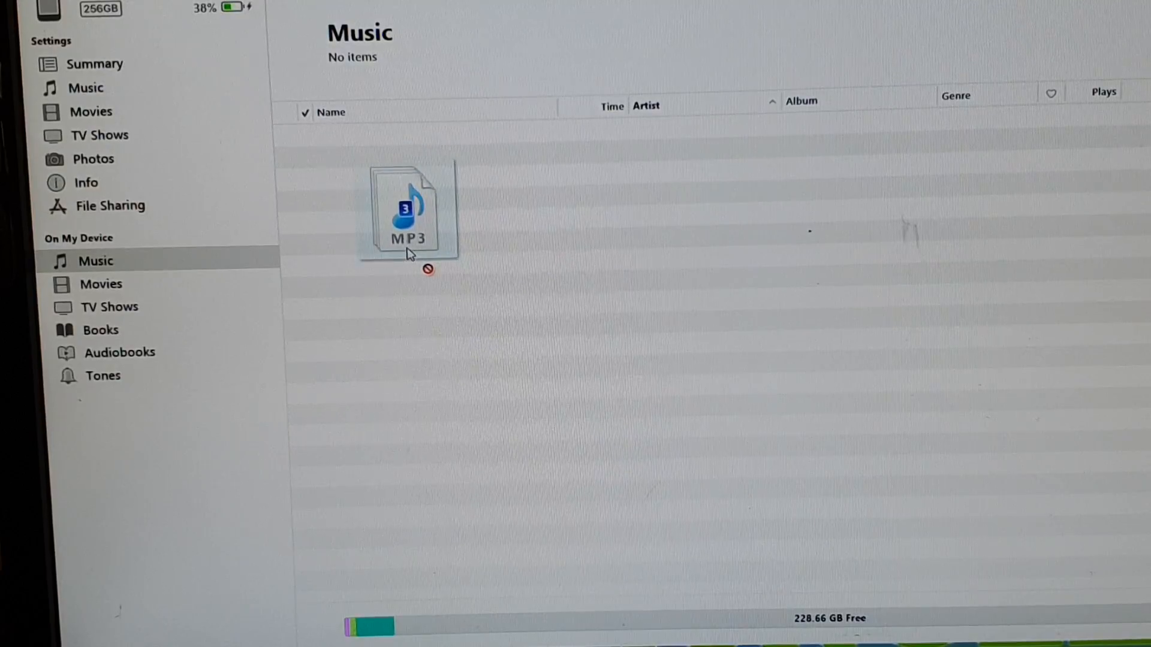
click(86, 88)
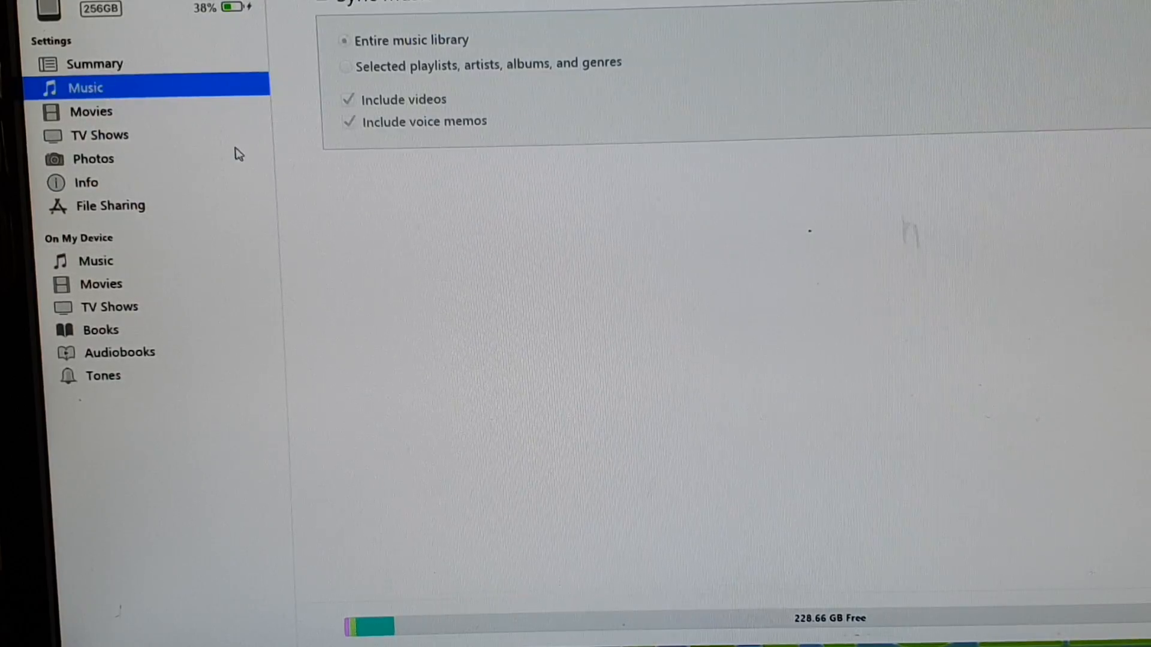
click(343, 40)
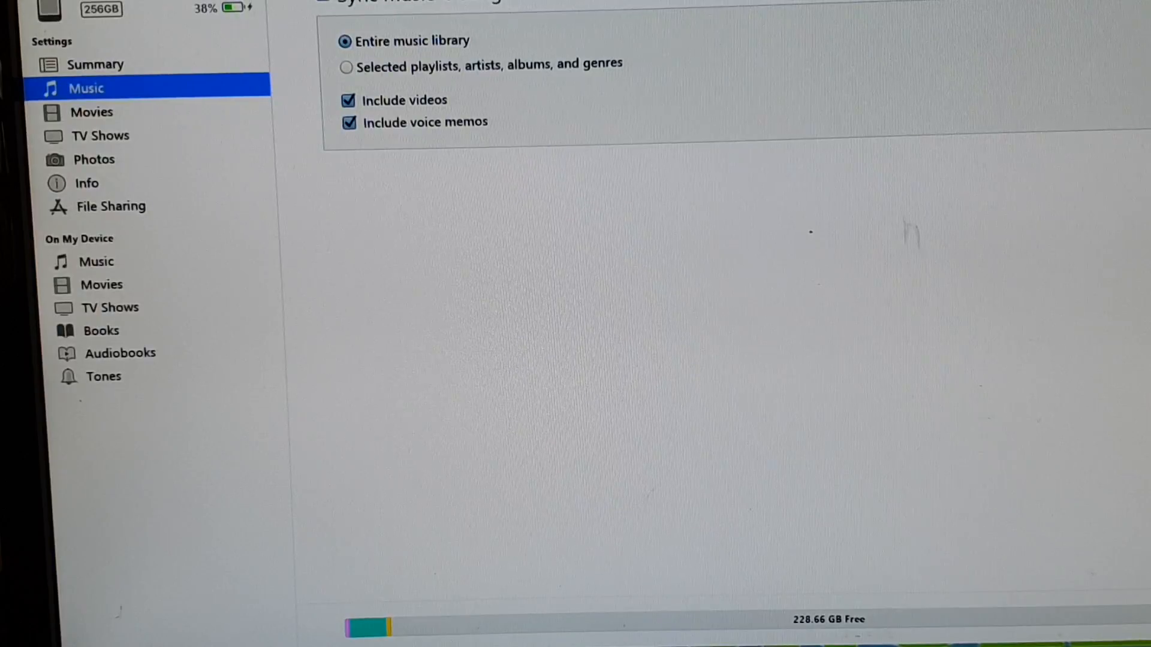
Step: Review the iPhone's Summary, Music, Movies and on-device Music pages
click(95, 64)
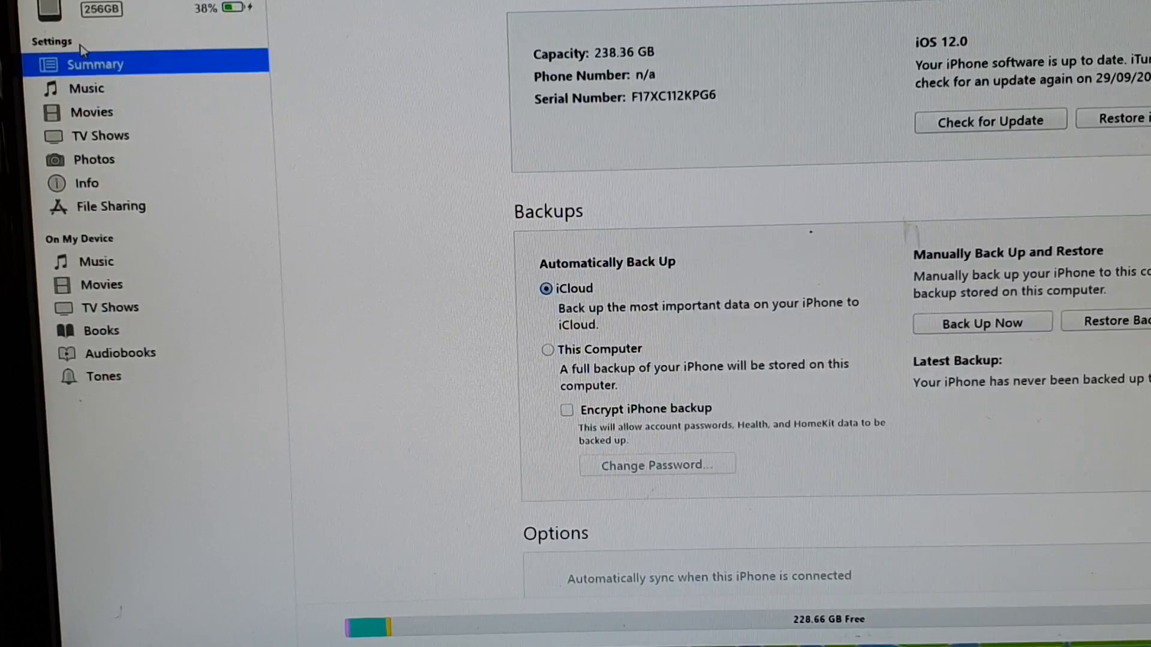
mouse_move(70, 38)
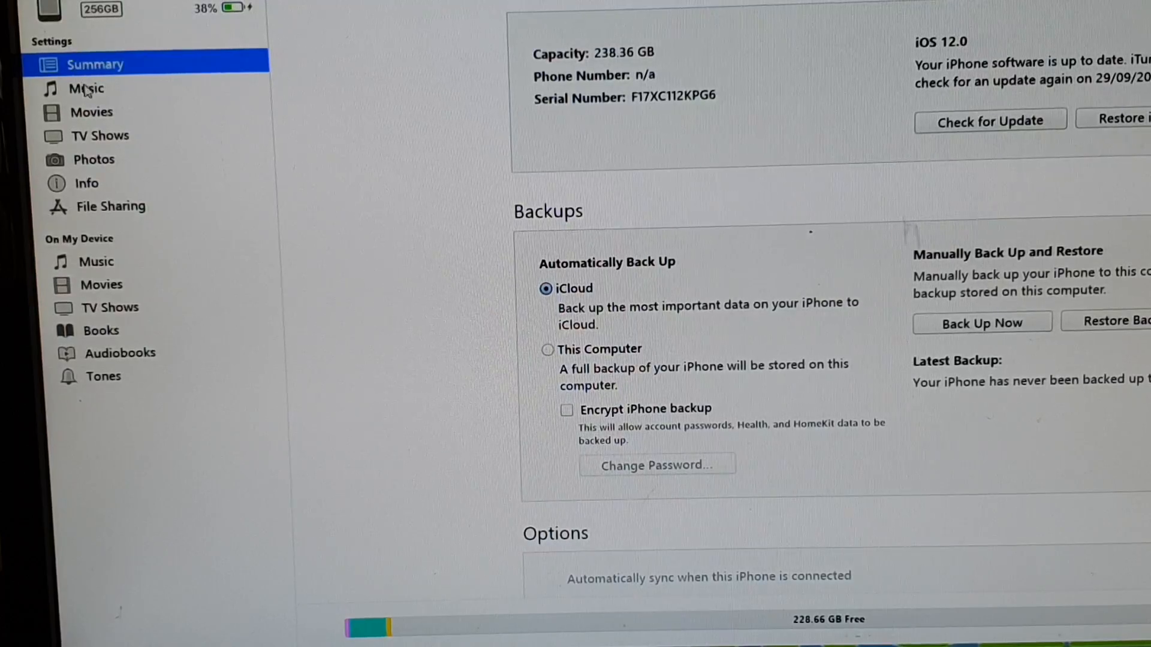
click(86, 88)
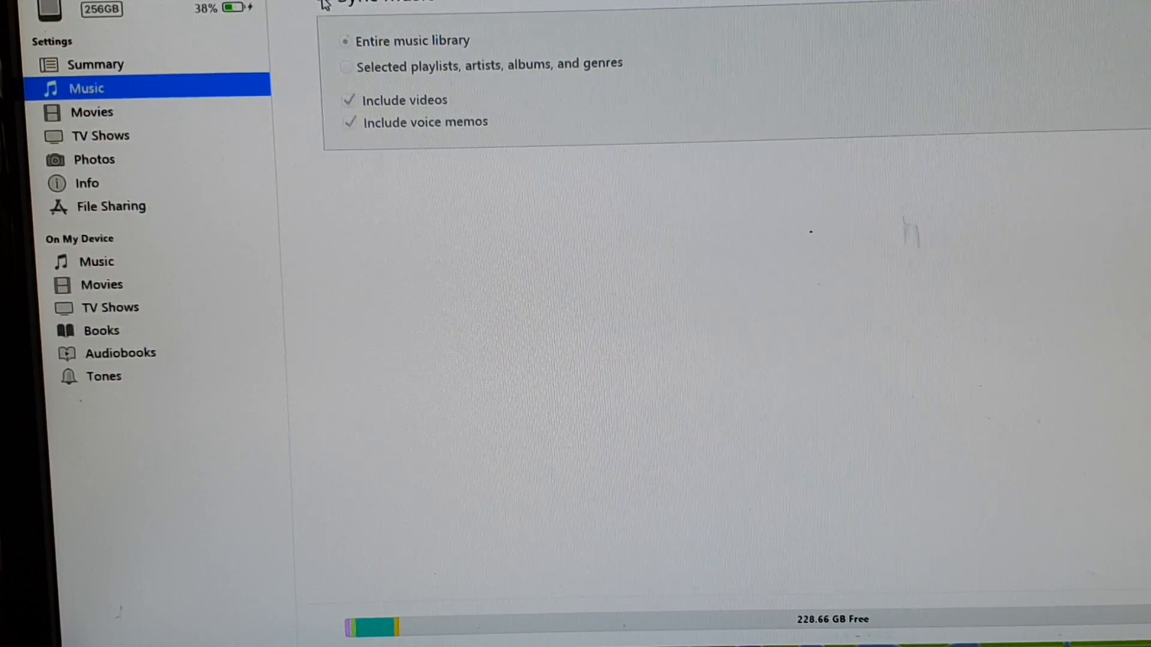
click(92, 111)
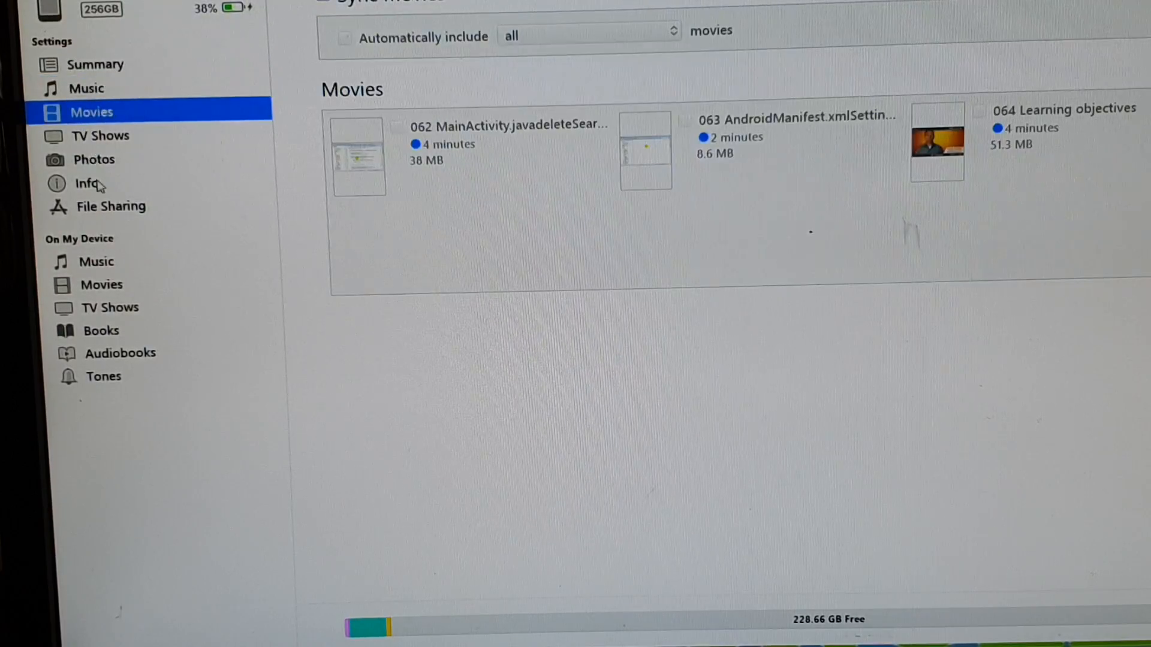
click(94, 262)
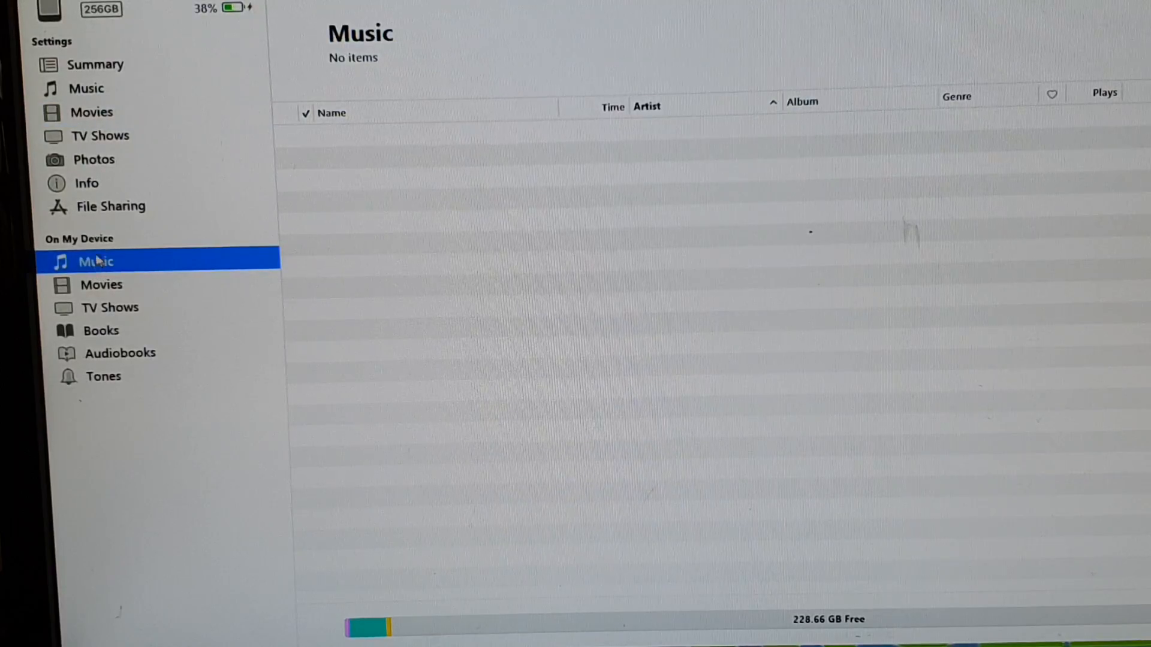
click(86, 88)
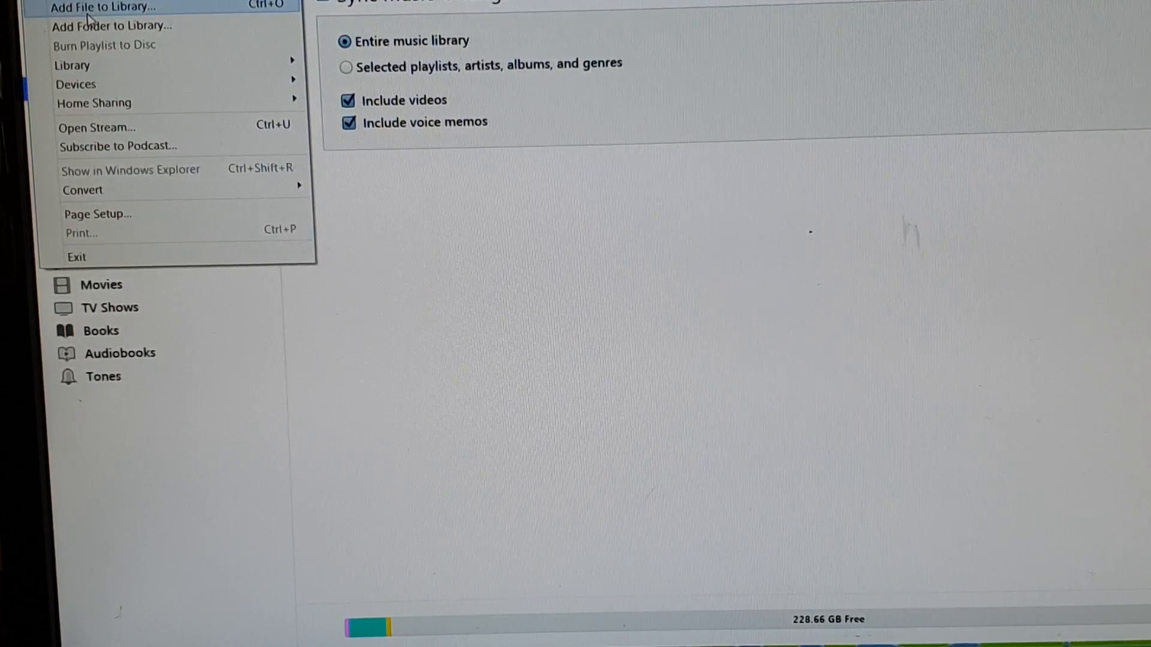
Step: Add the three MP3 files to the library via File > Add File to Library
click(105, 7)
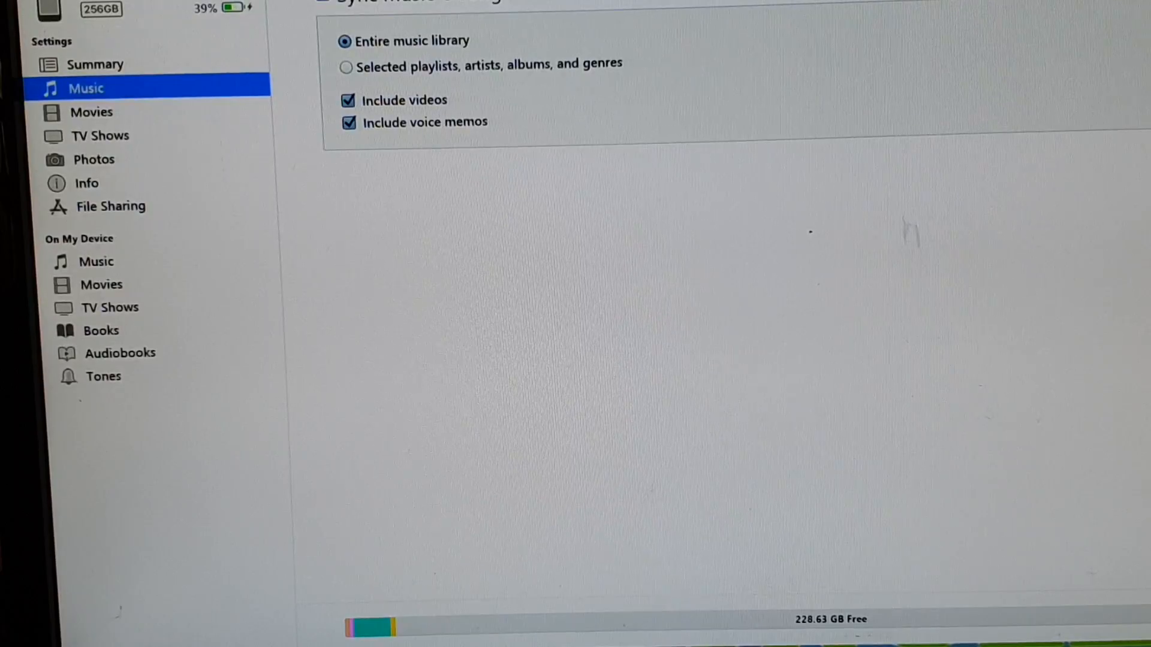
mouse_move(987, 560)
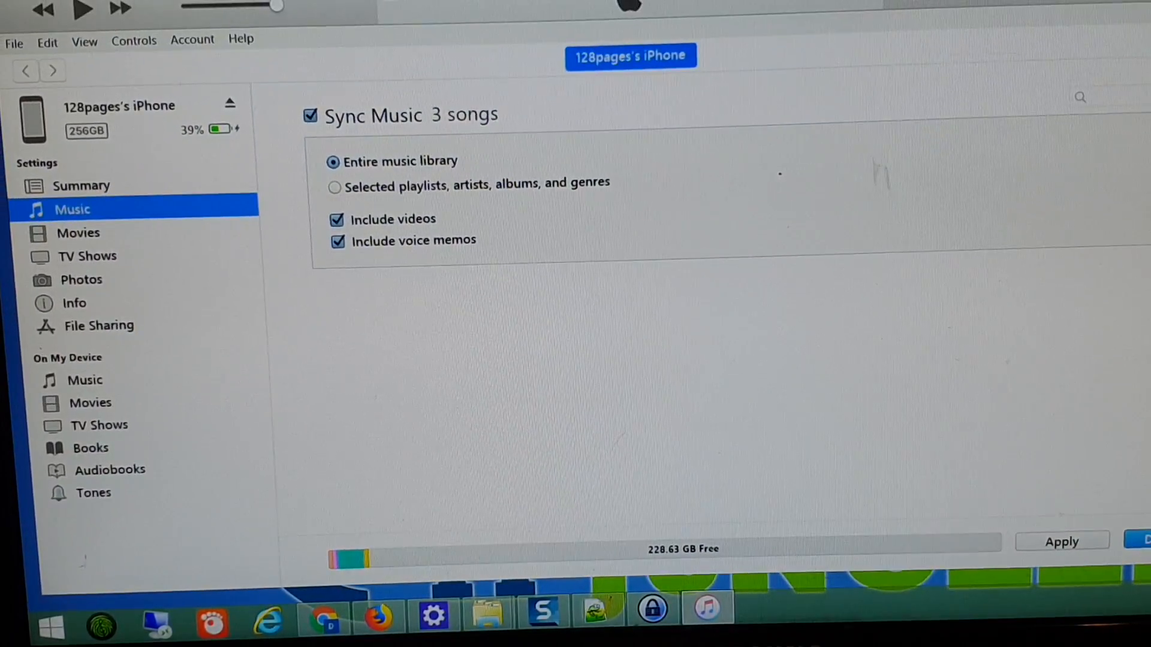
mouse_move(1093, 545)
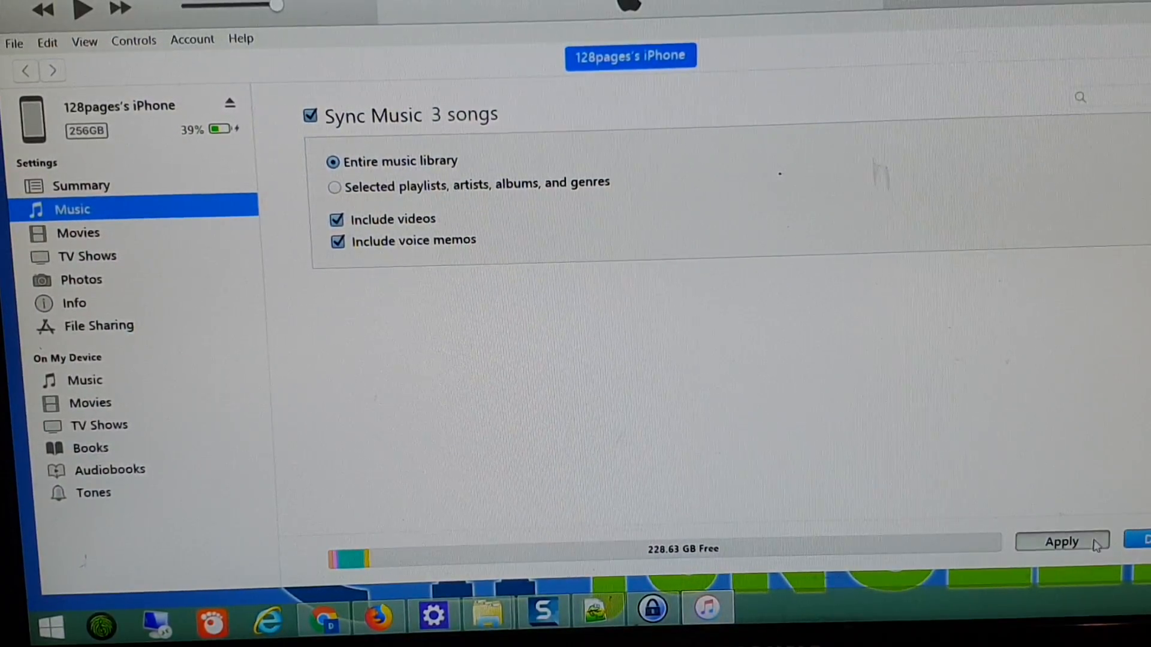
Step: Apply the sync, confirm the three songs on the phone, and return to music settings
click(1061, 542)
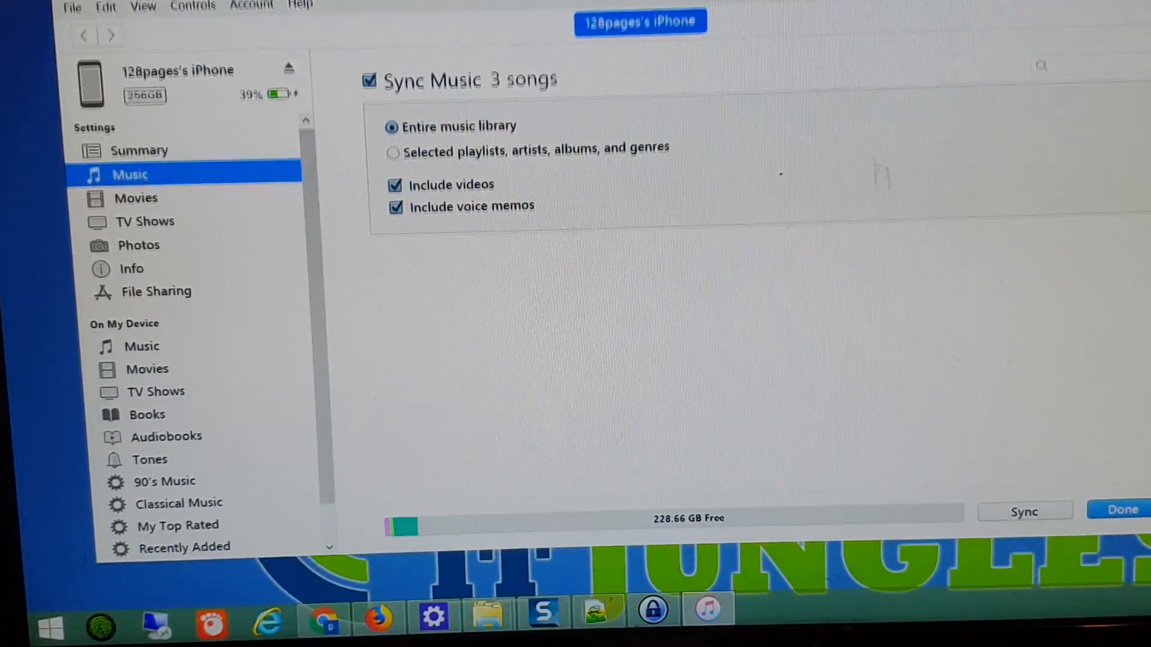
click(141, 346)
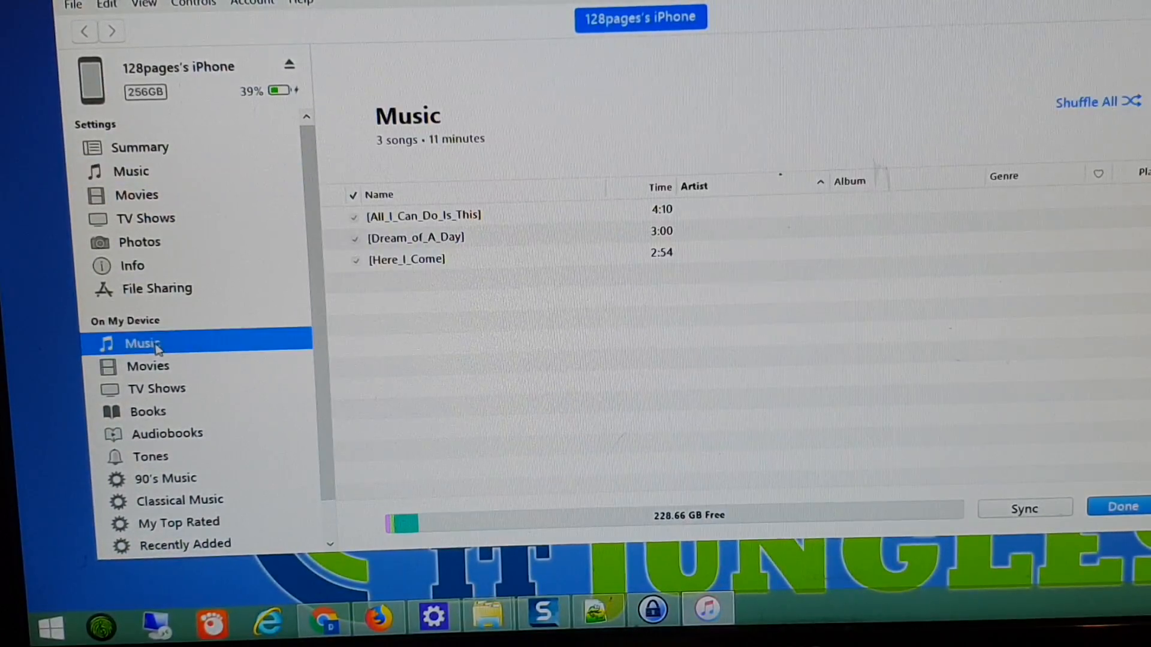
mouse_move(425, 246)
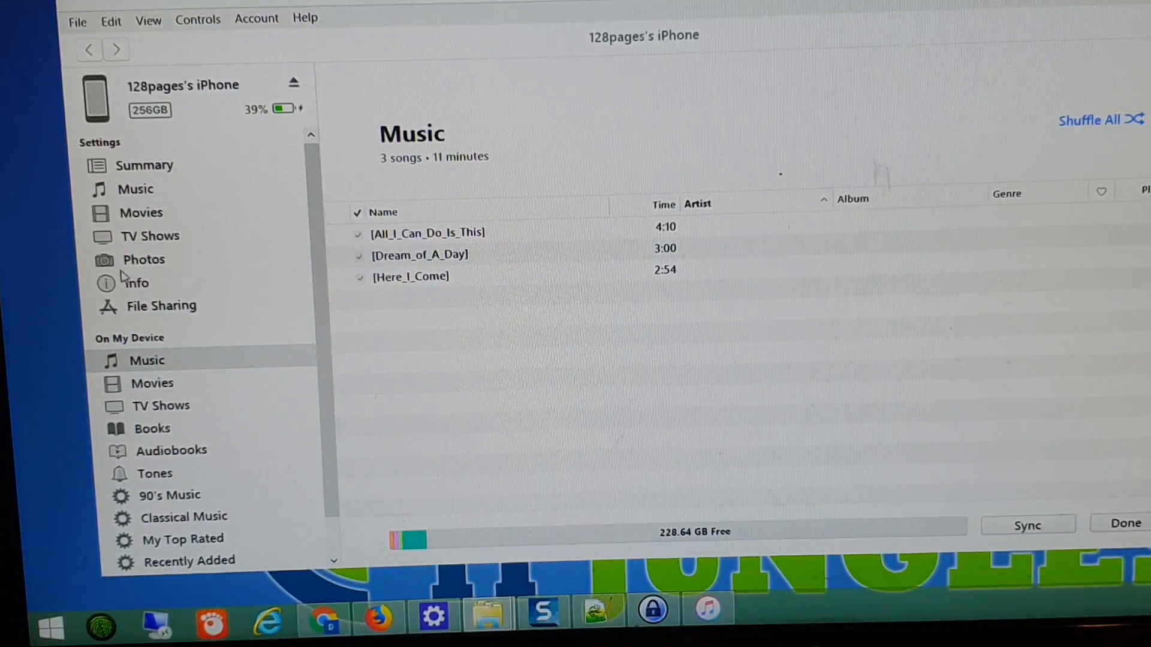
click(136, 189)
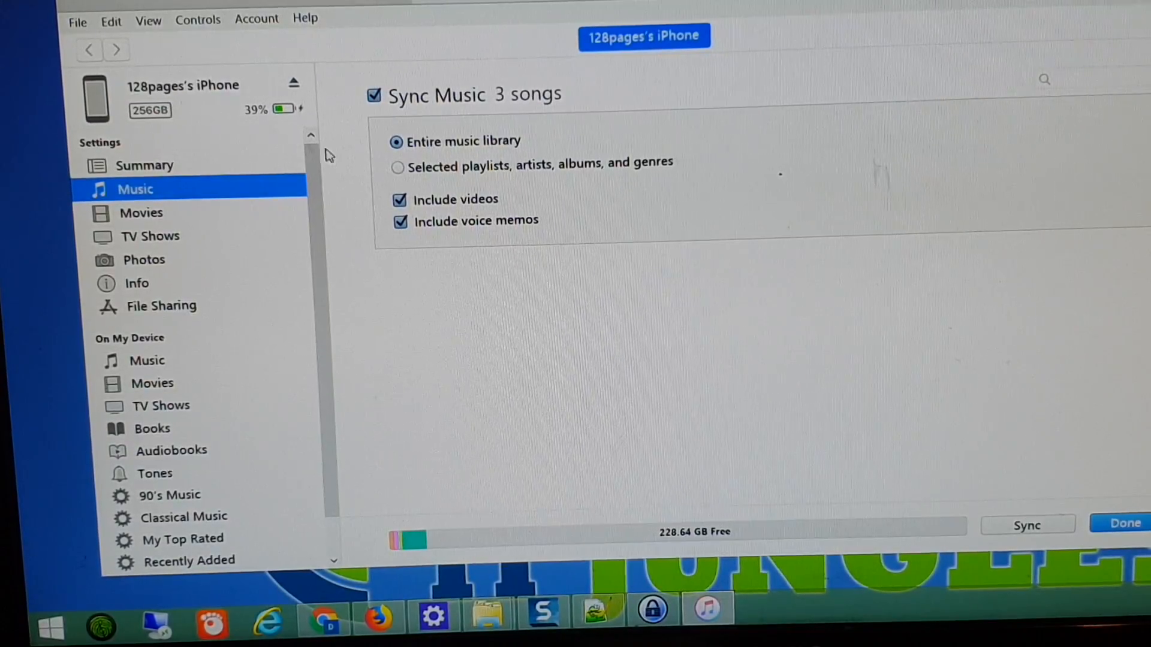
mouse_move(66, 53)
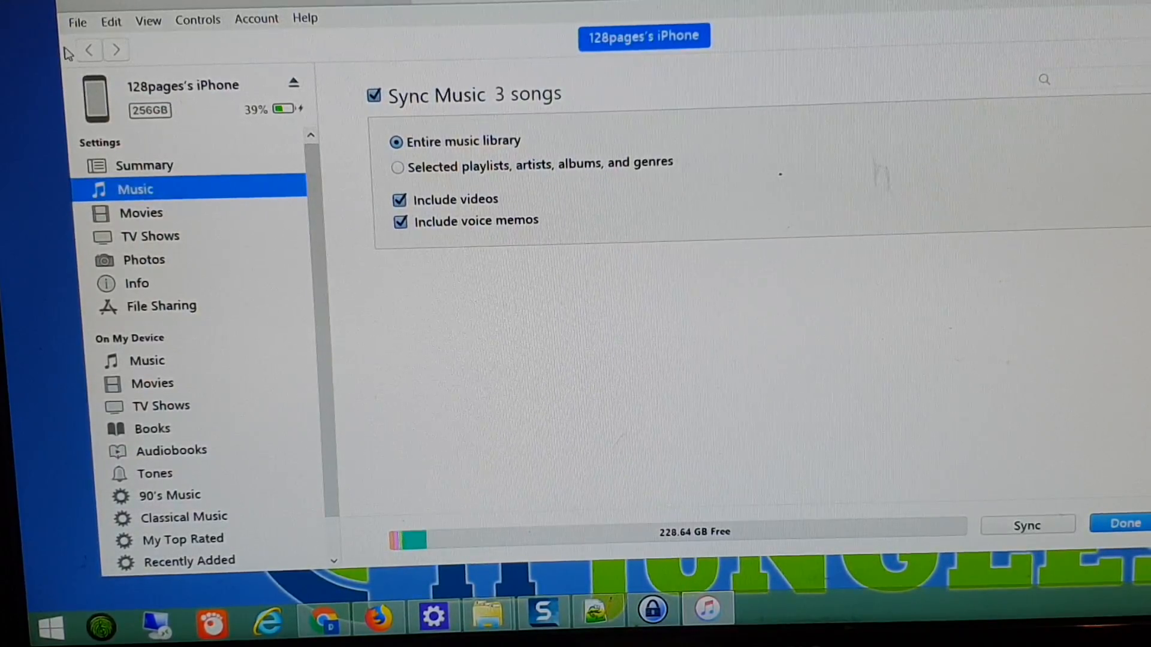
mouse_move(580, 340)
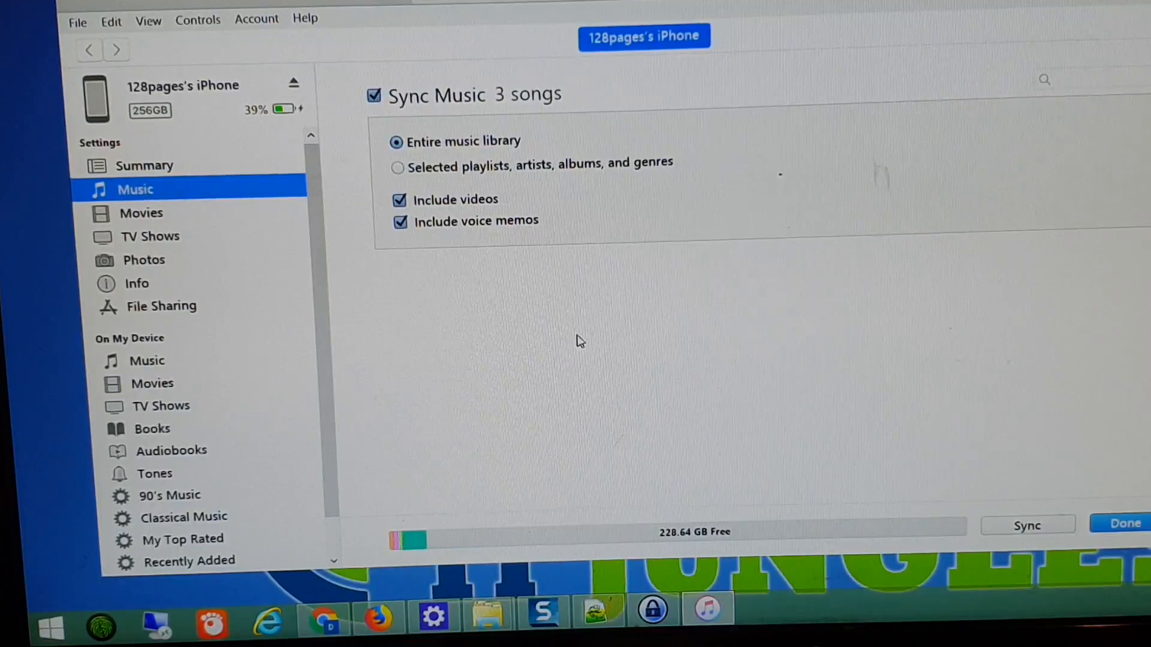